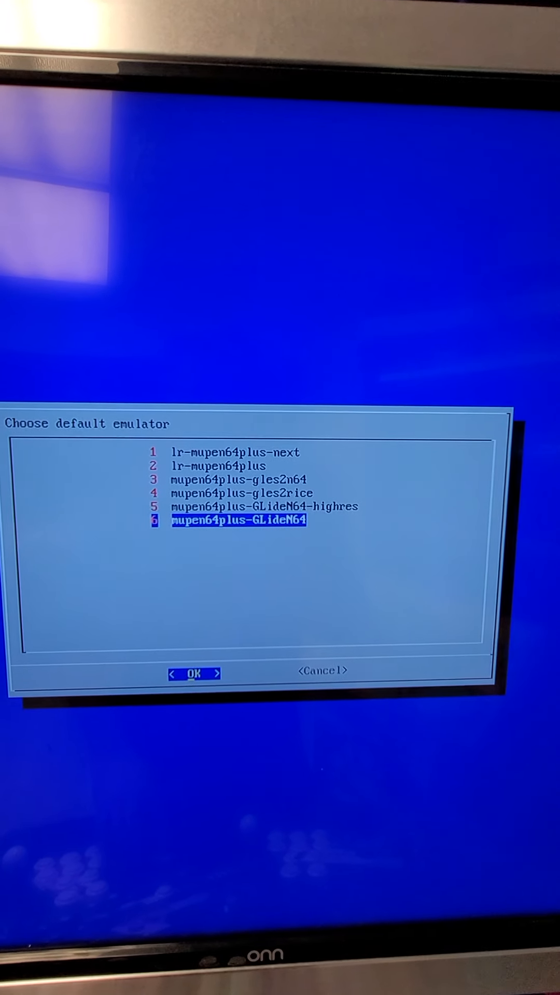
Confirm mupen64plus-GLideN64 as the default emulator for N64 games
click(193, 673)
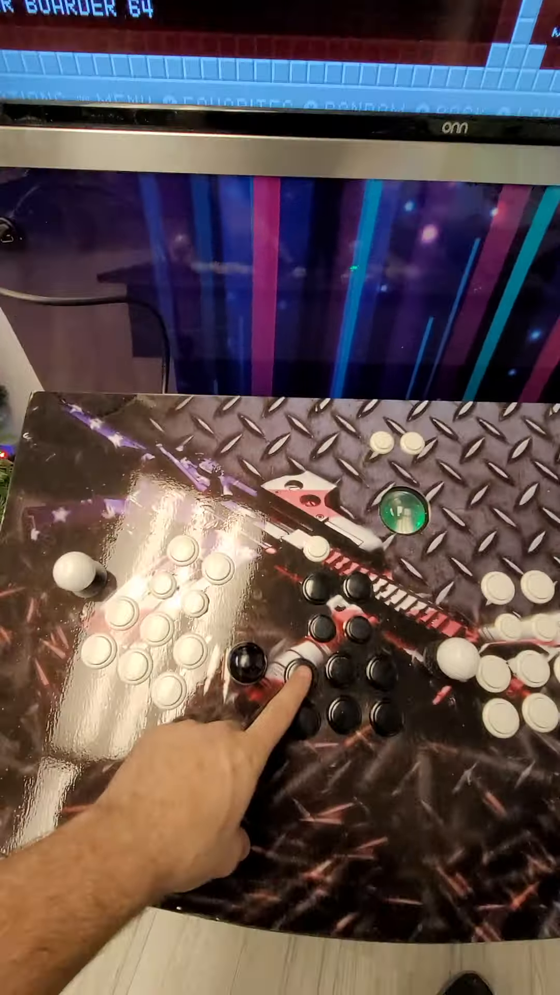
Launch 1080 TenEighty Snowboarding into its runcommand menu and move down the launch options
click(305, 684)
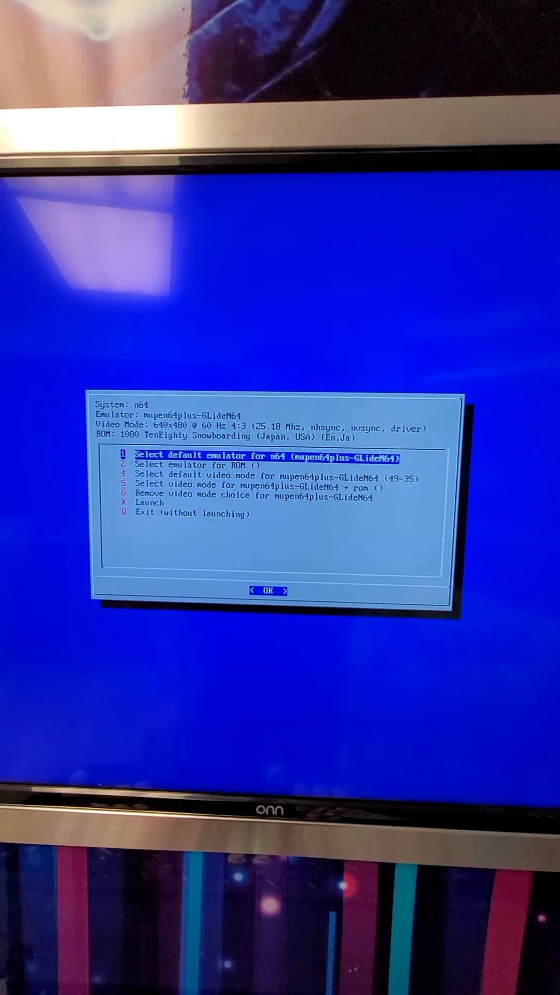
key(Down)
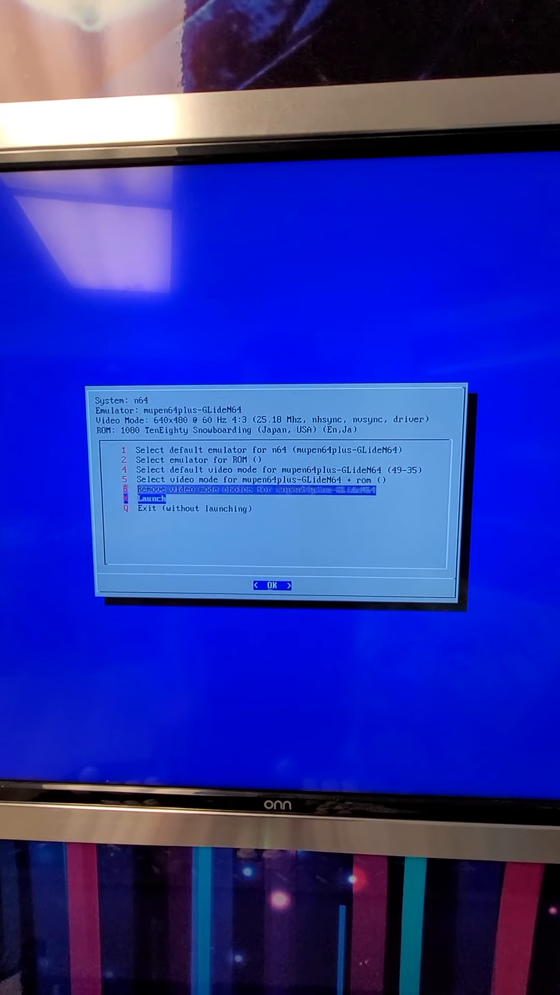